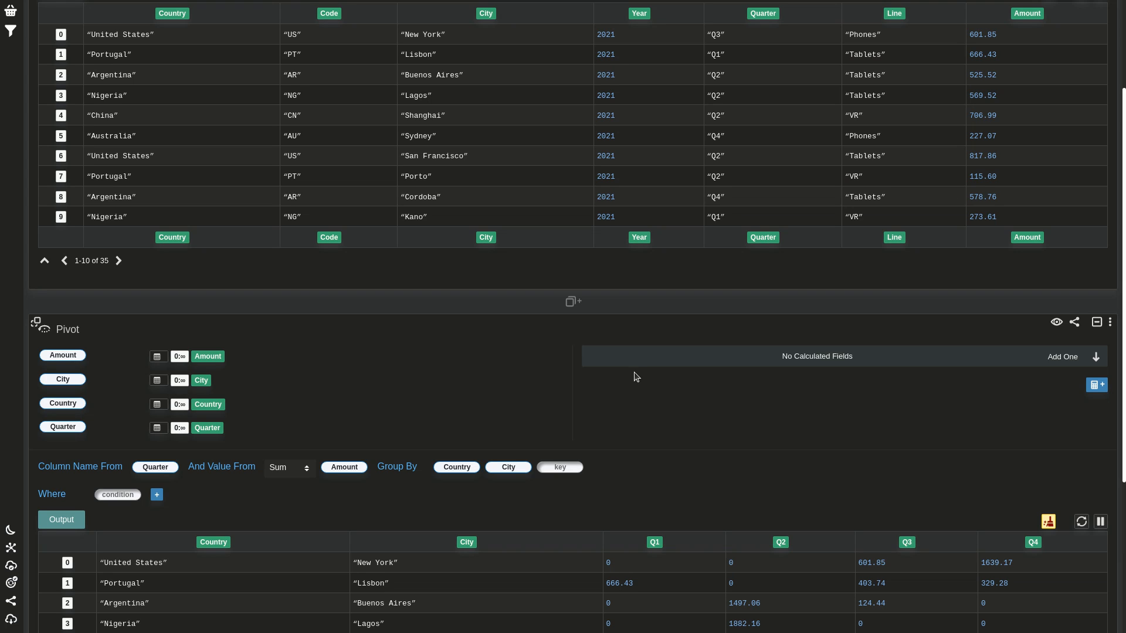
pyautogui.moveTo(706, 381)
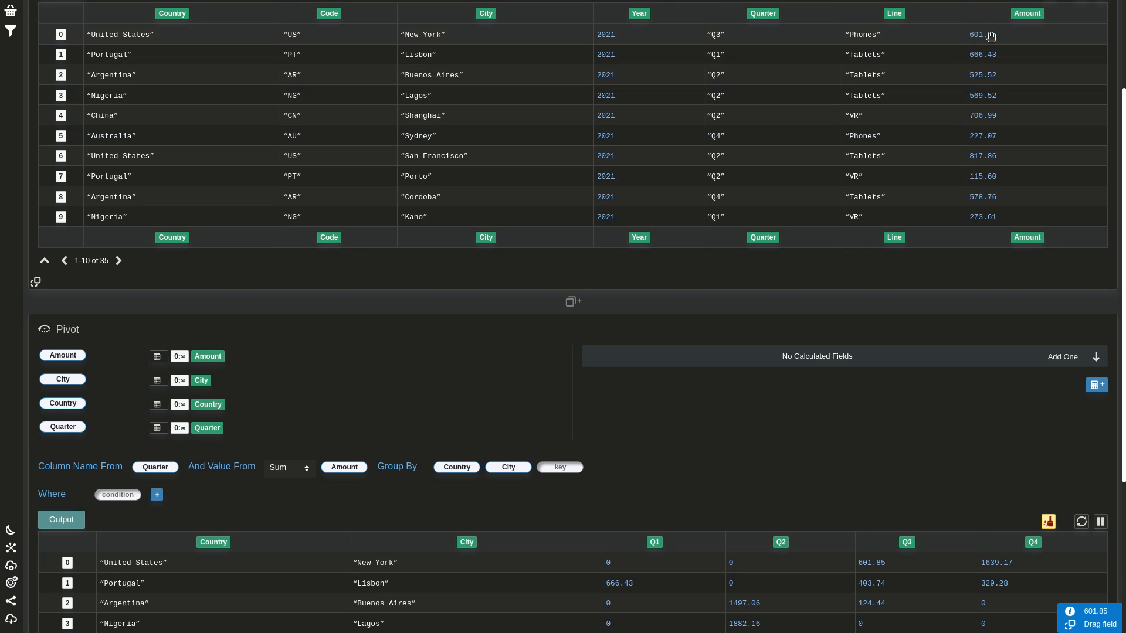
pyautogui.moveTo(997, 152)
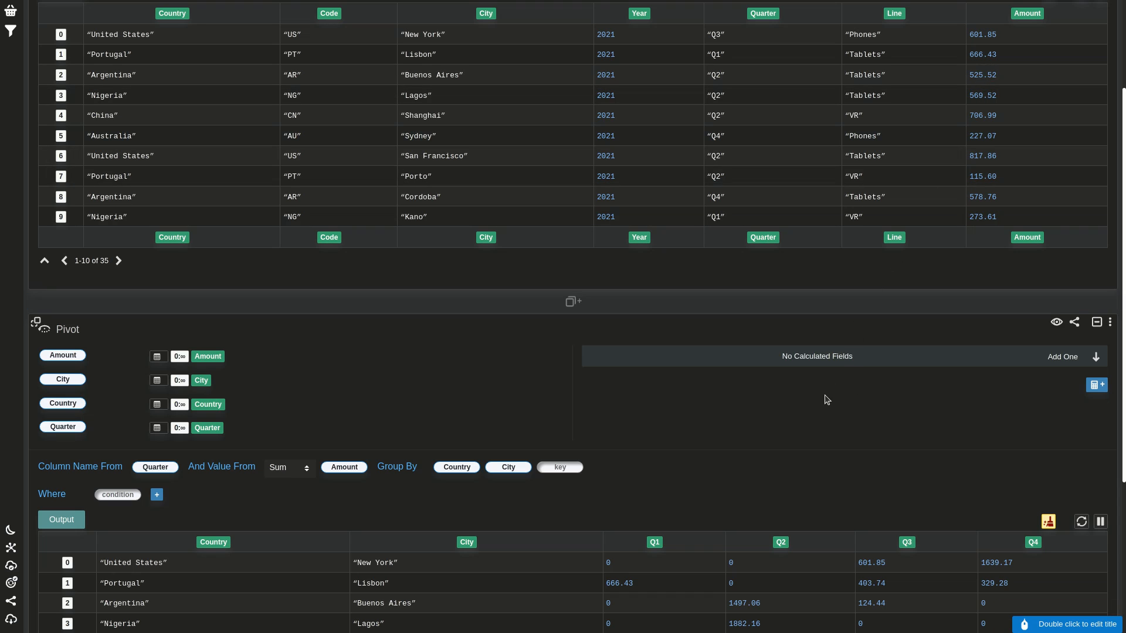
# Scroll below the Pivot card to add an Unpivot card keeping Country and City
pyautogui.scroll(-3)
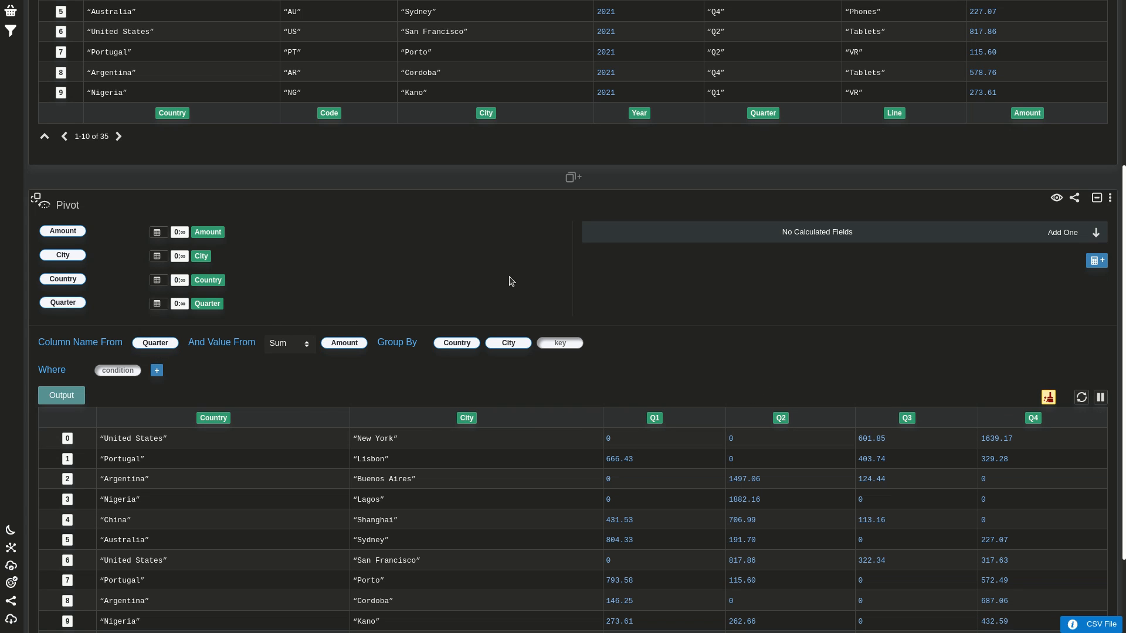
pyautogui.scroll(-3)
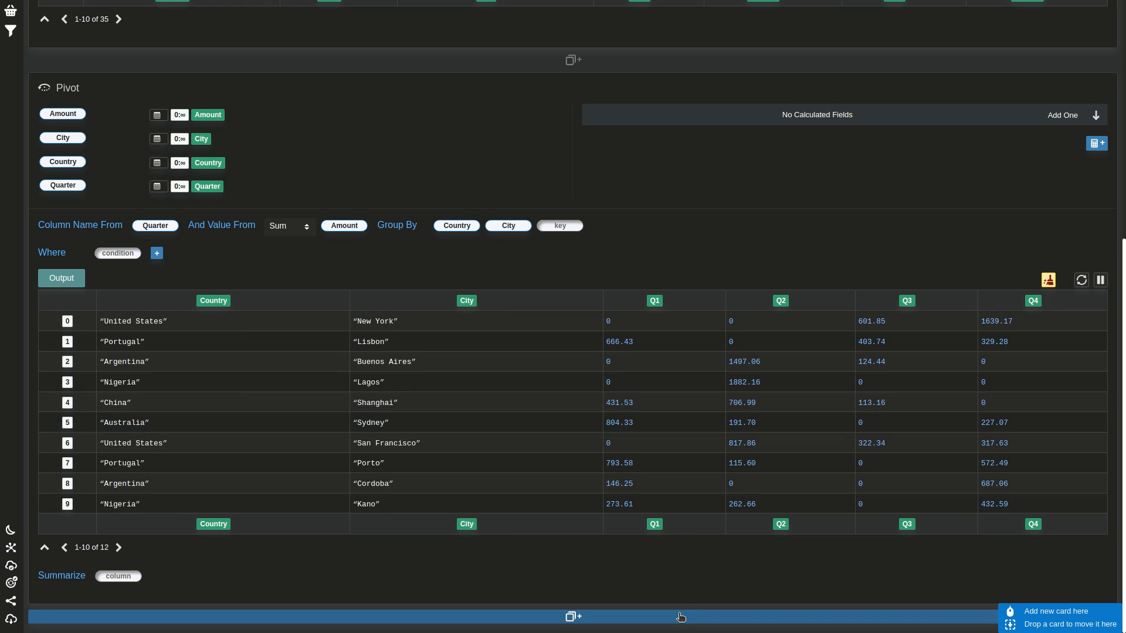
pyautogui.scroll(-3)
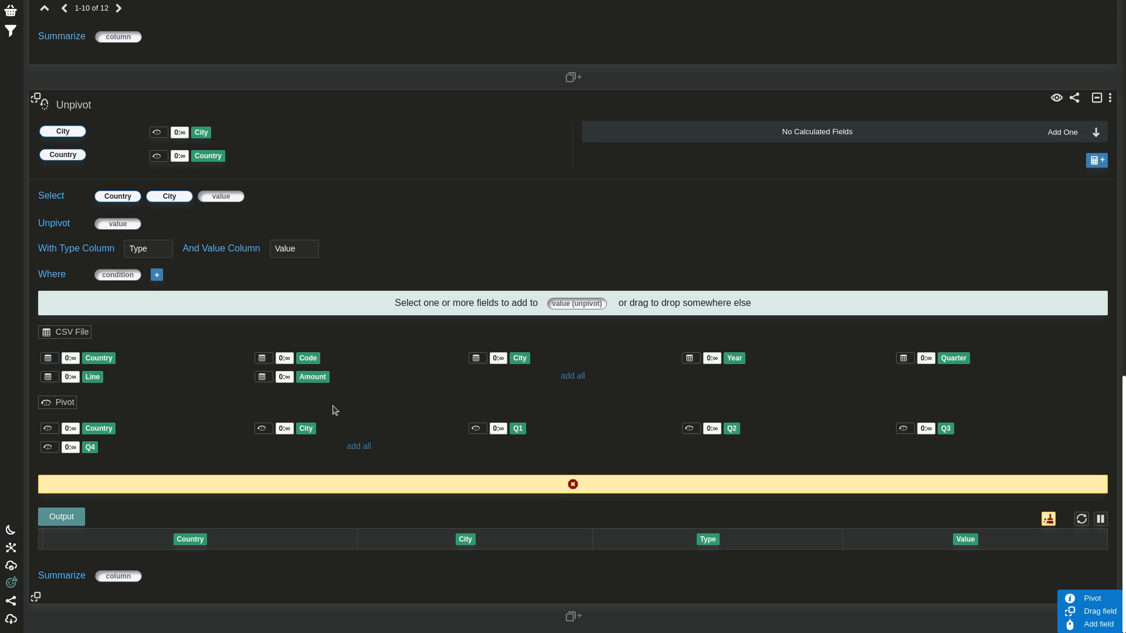
pyautogui.moveTo(173, 343)
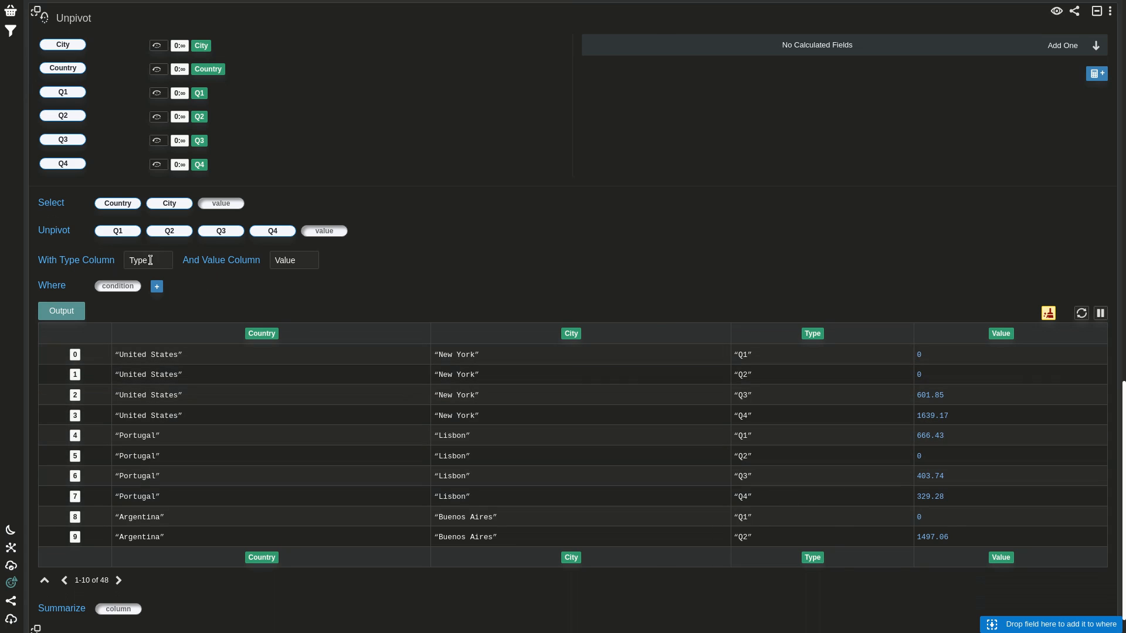
# Name the unpivot type column 'Quarter' and the value column 'Sales'
pyautogui.write('Quarter')
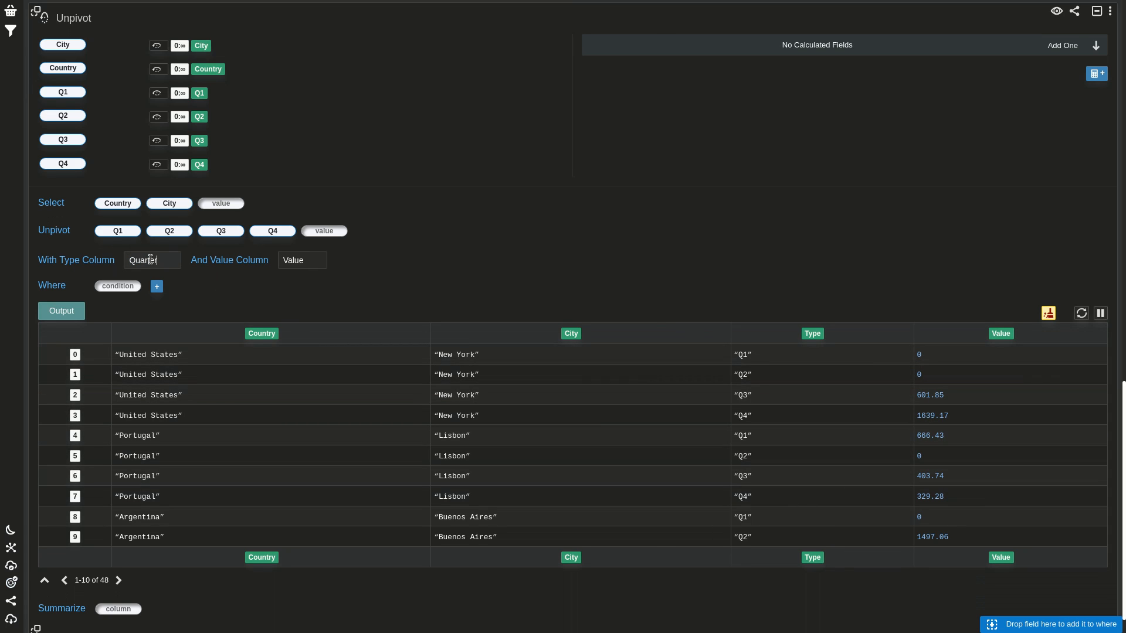
pyautogui.write('Sales')
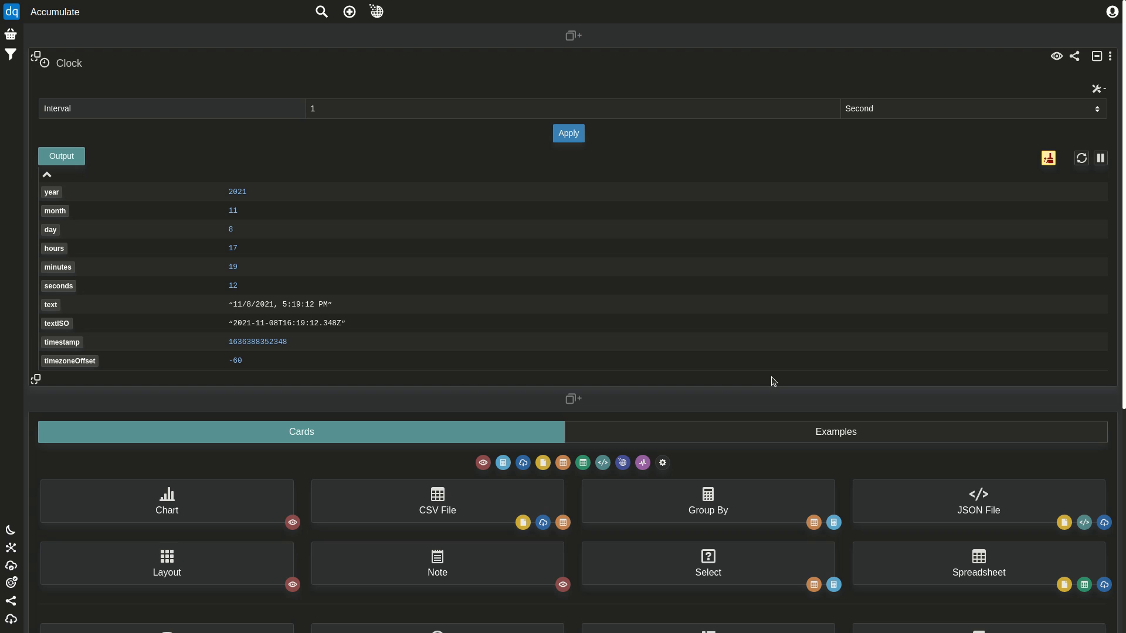
pyautogui.moveTo(1087, 239)
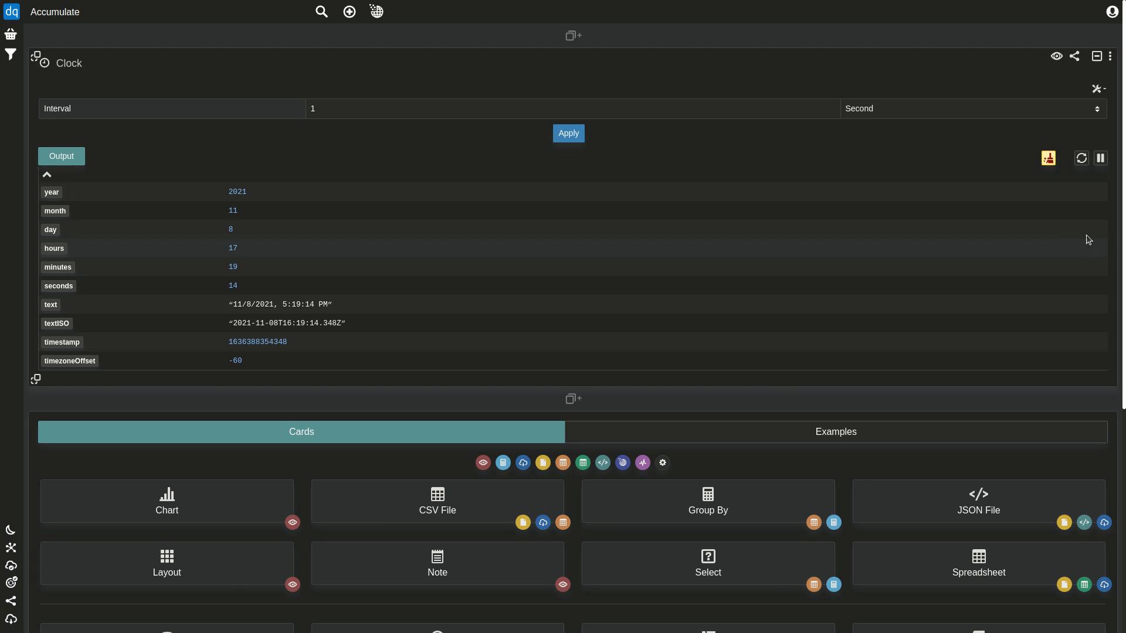
# Scroll down the Accumulate notebook toward the card gallery below the 1-second Clock card
pyautogui.scroll(-3)
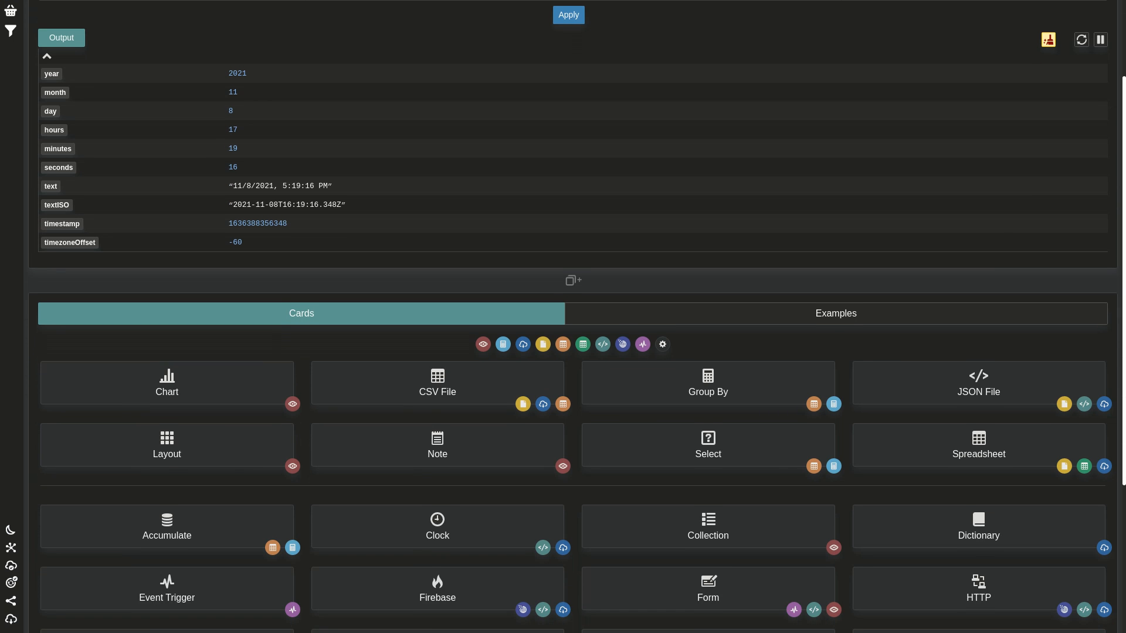
pyautogui.scroll(-3)
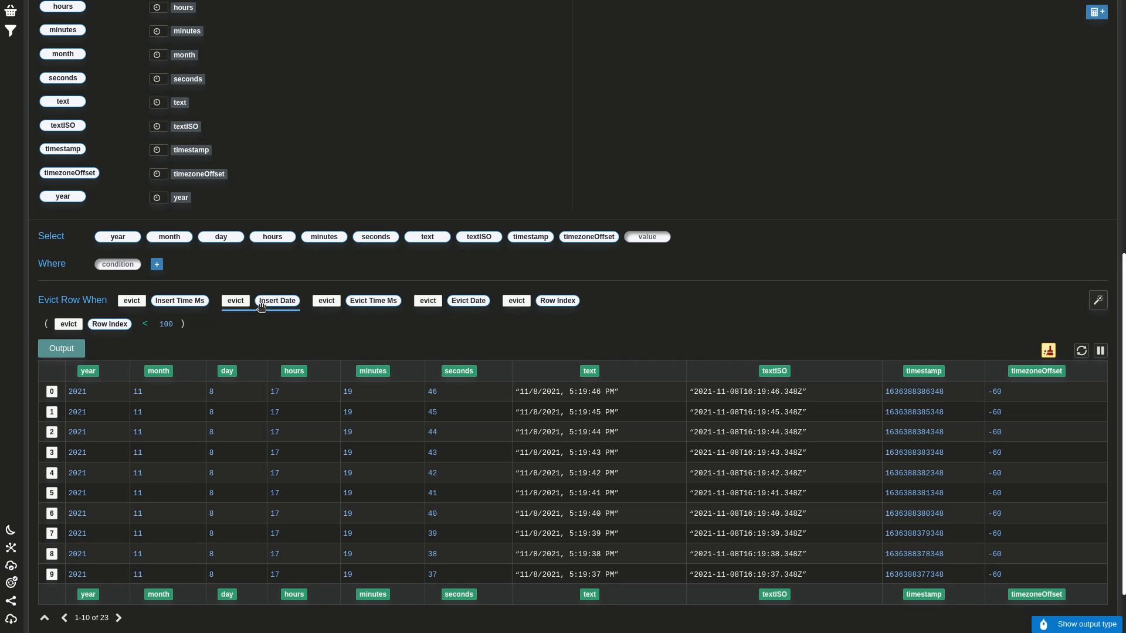
# Add an Accumulate card on the Clock's date and time fields, evicting at Row Index 100
pyautogui.click(373, 301)
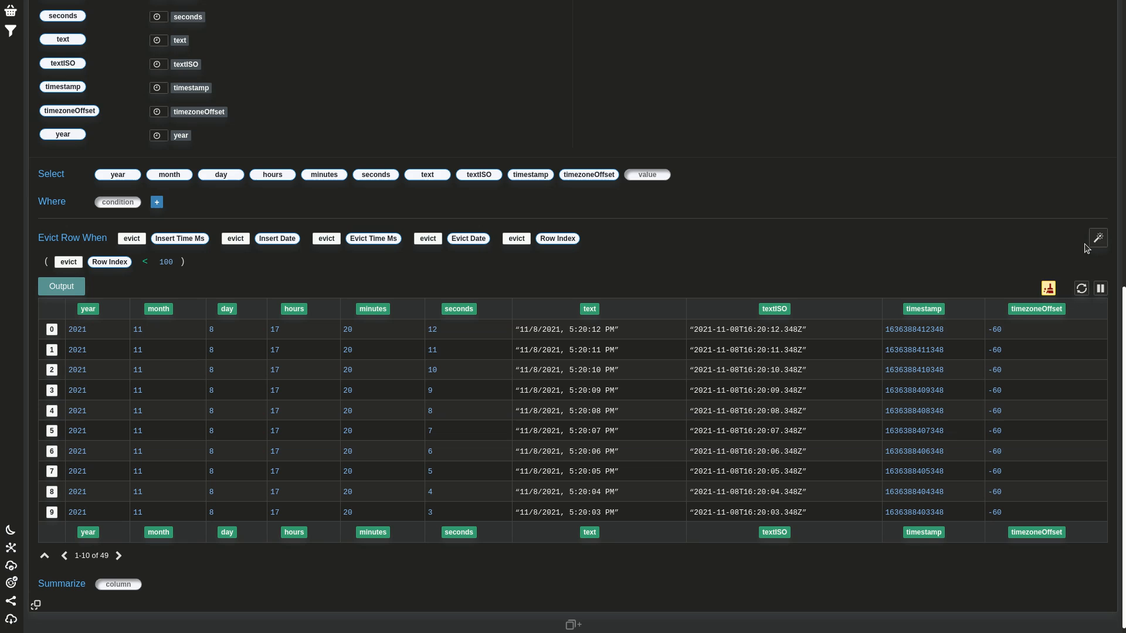
# Apply the Keep Inserted Today eviction rule to the Accumulate card
pyautogui.click(1097, 238)
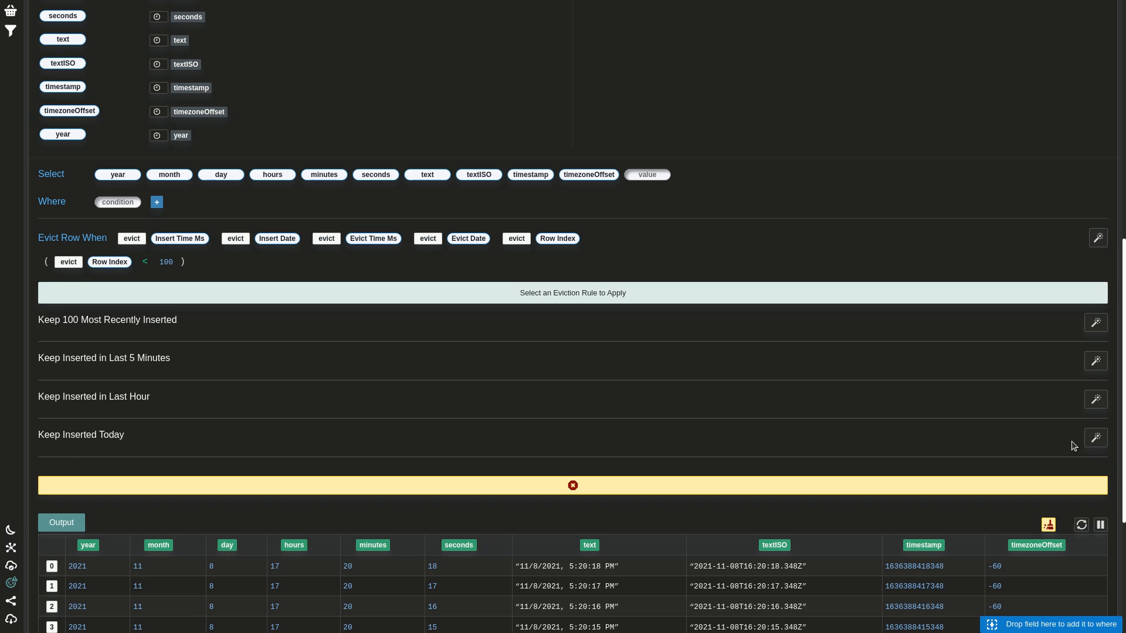
pyautogui.click(80, 434)
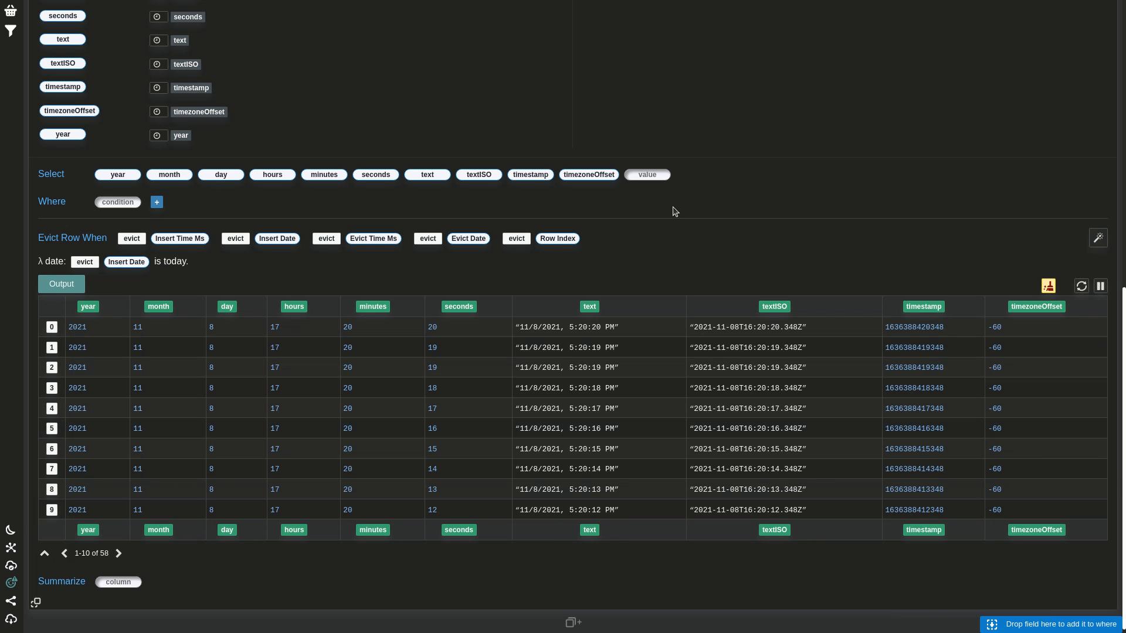